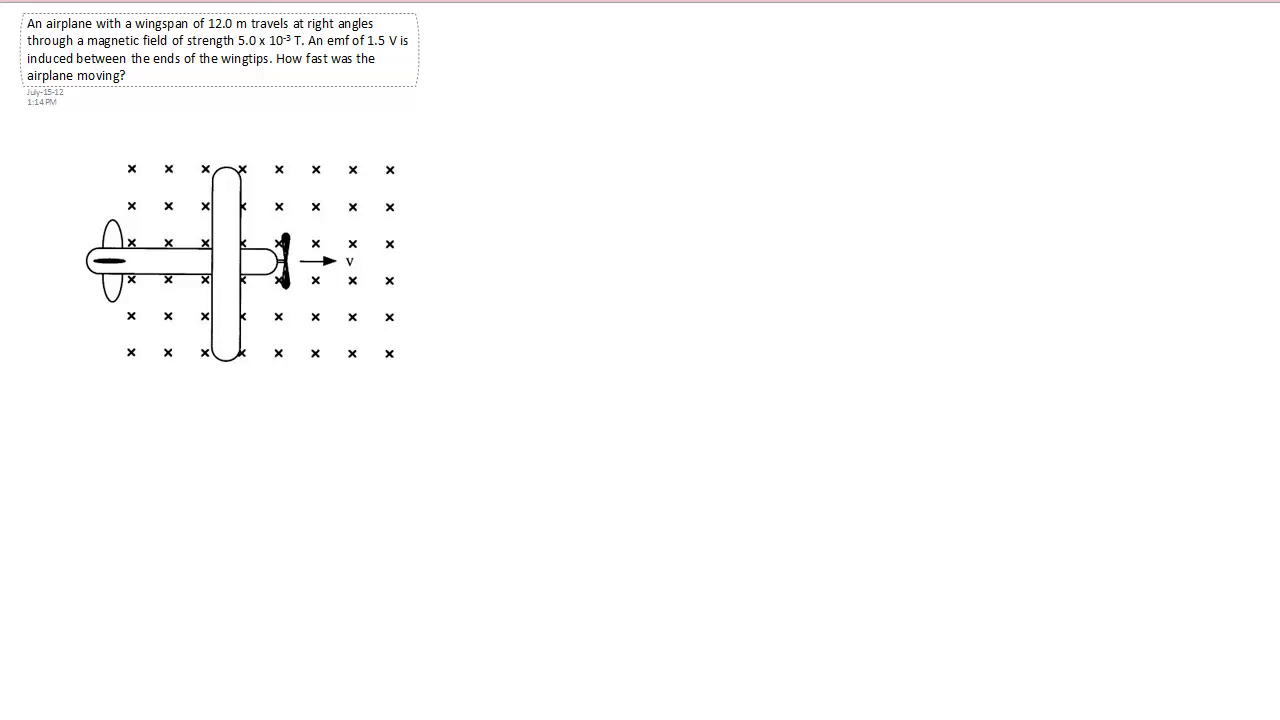
mouse_move(200, 424)
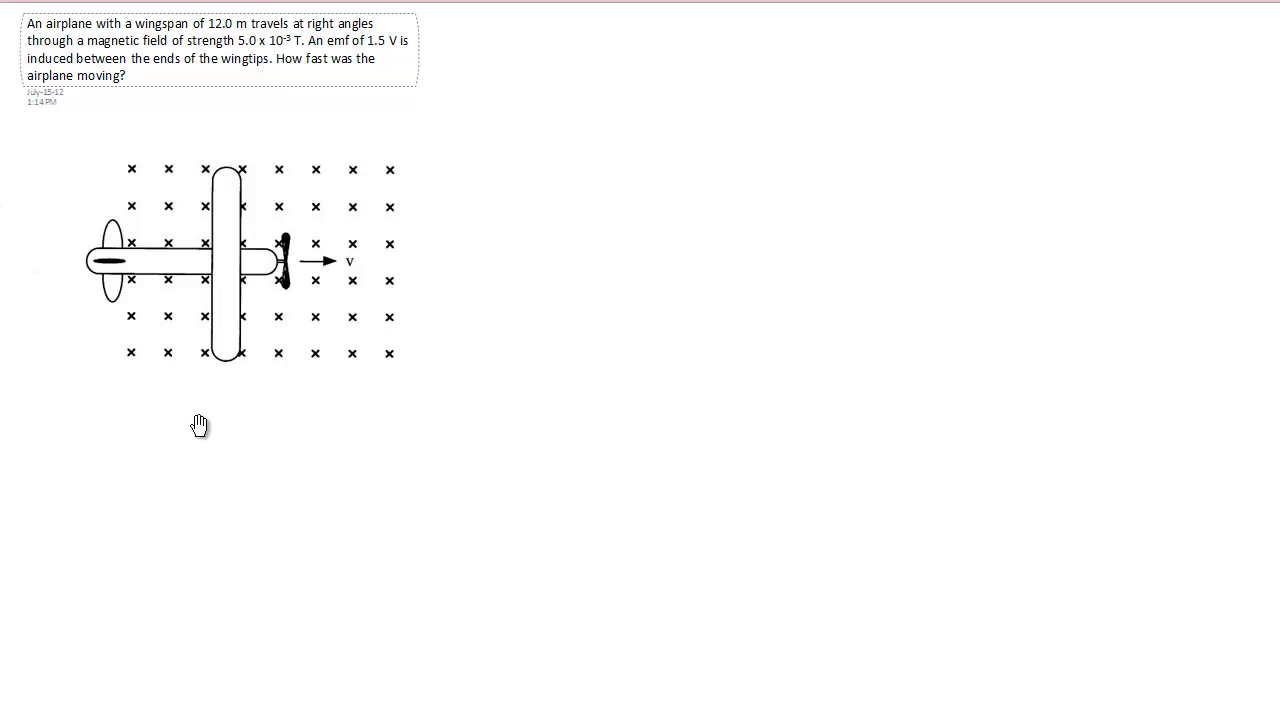
mouse_move(132, 298)
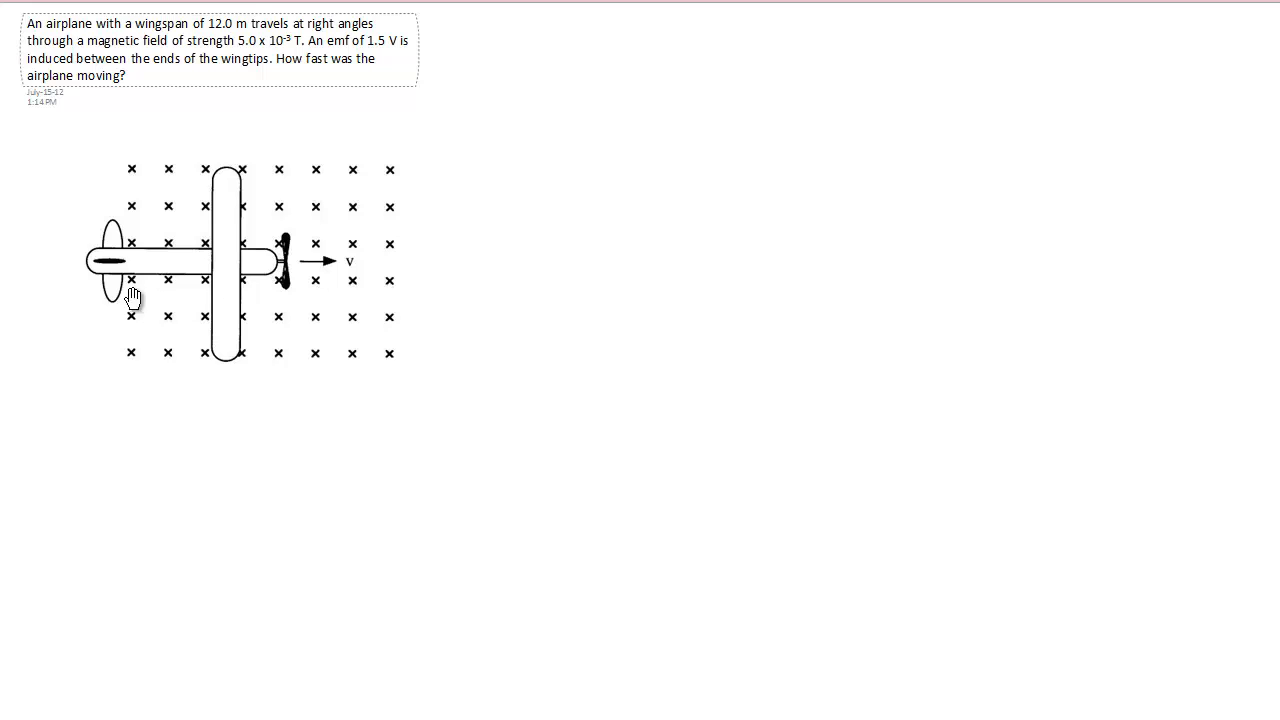
mouse_move(440, 268)
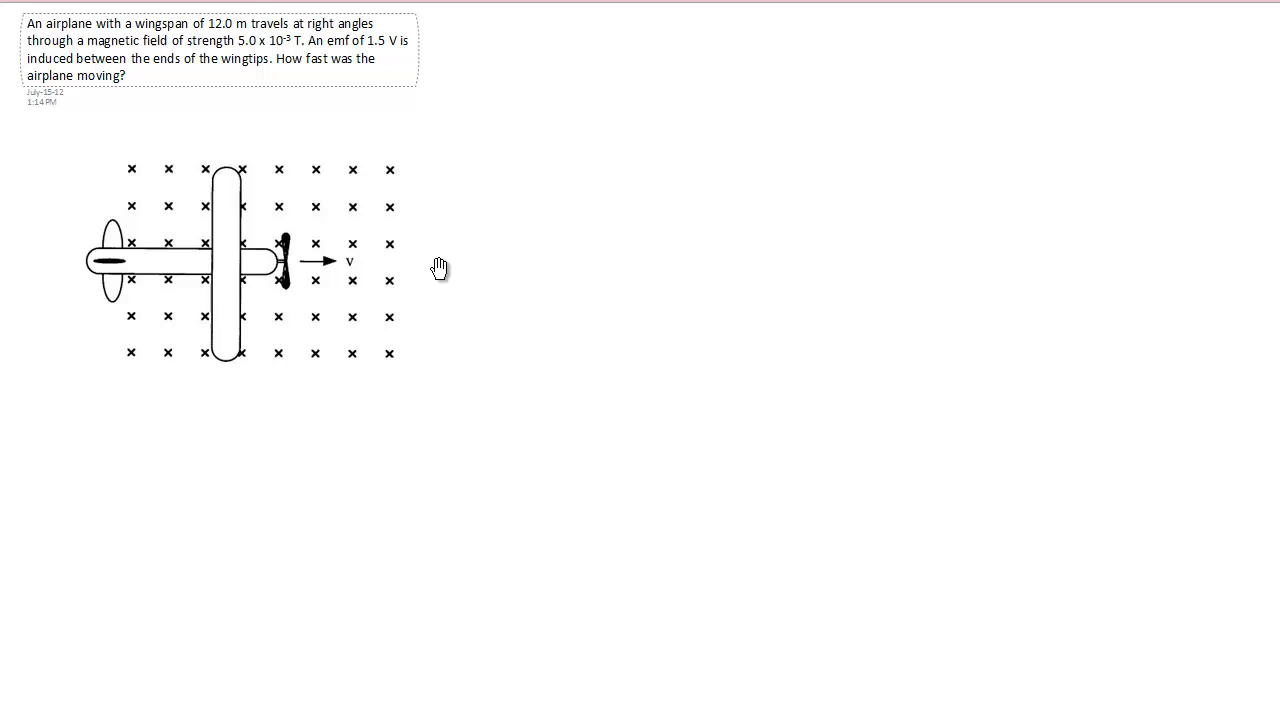
mouse_move(228, 396)
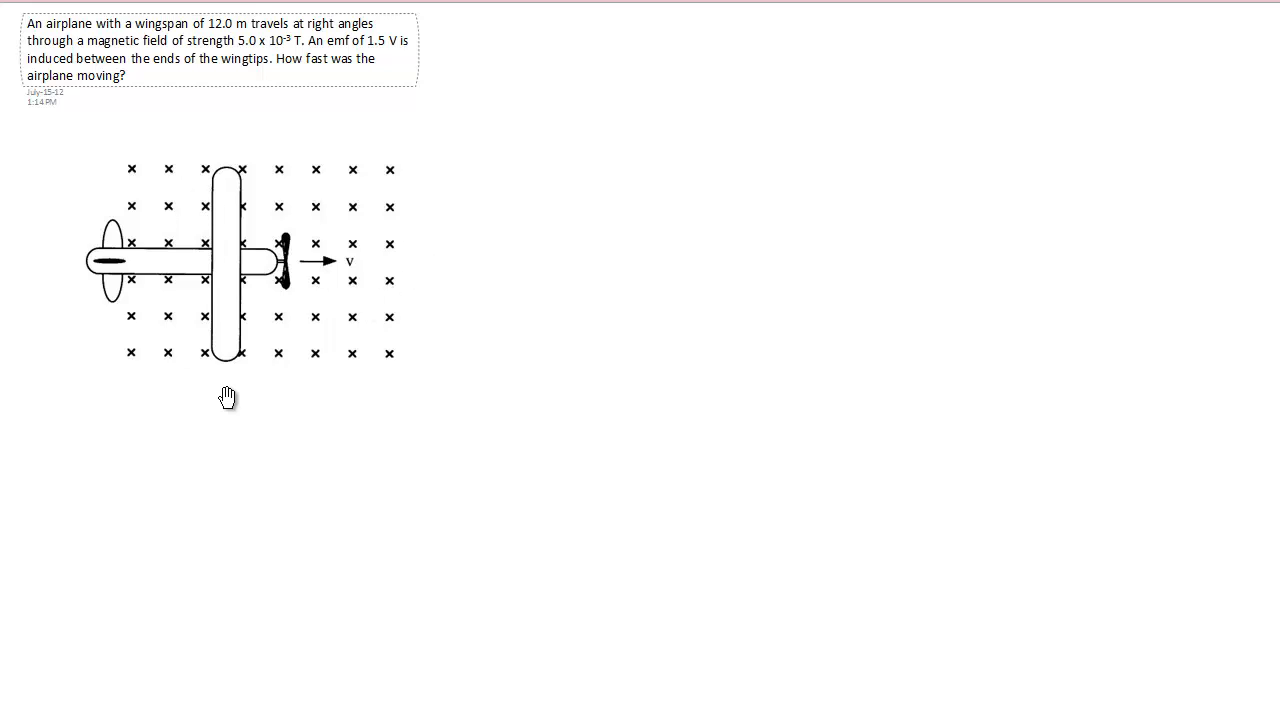
mouse_move(730, 328)
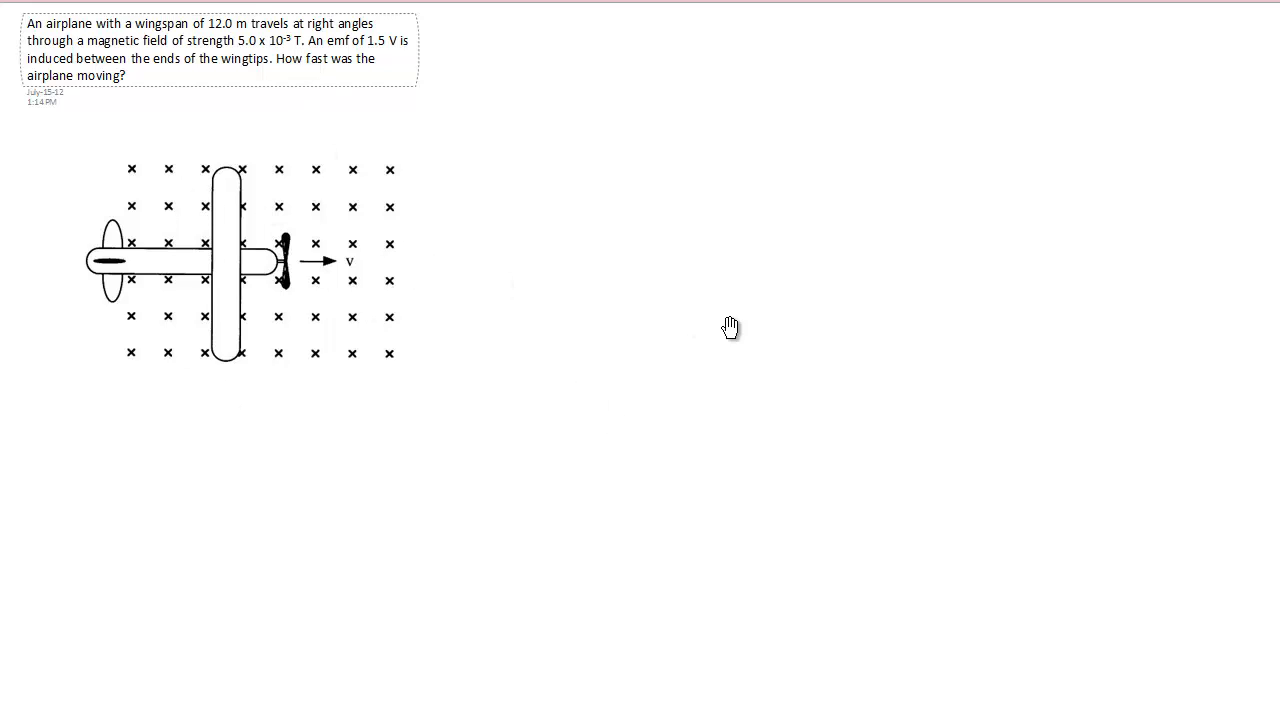
mouse_move(304, 276)
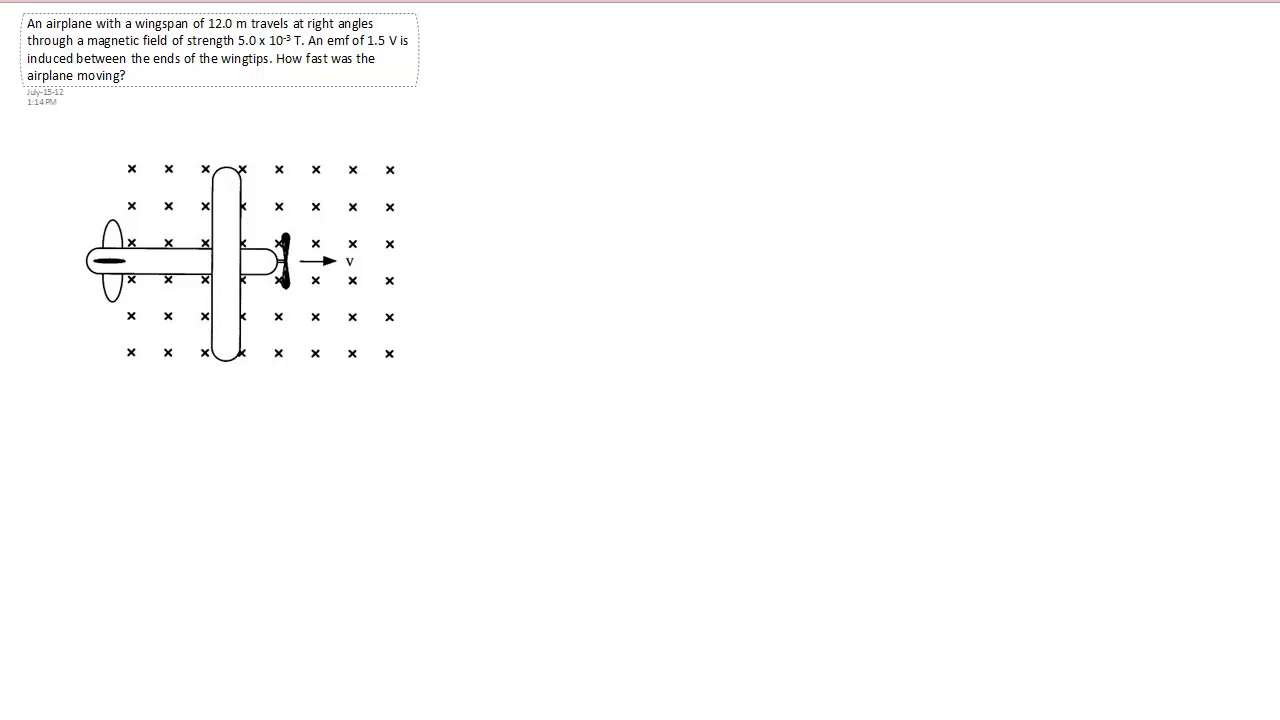
mouse_move(700, 296)
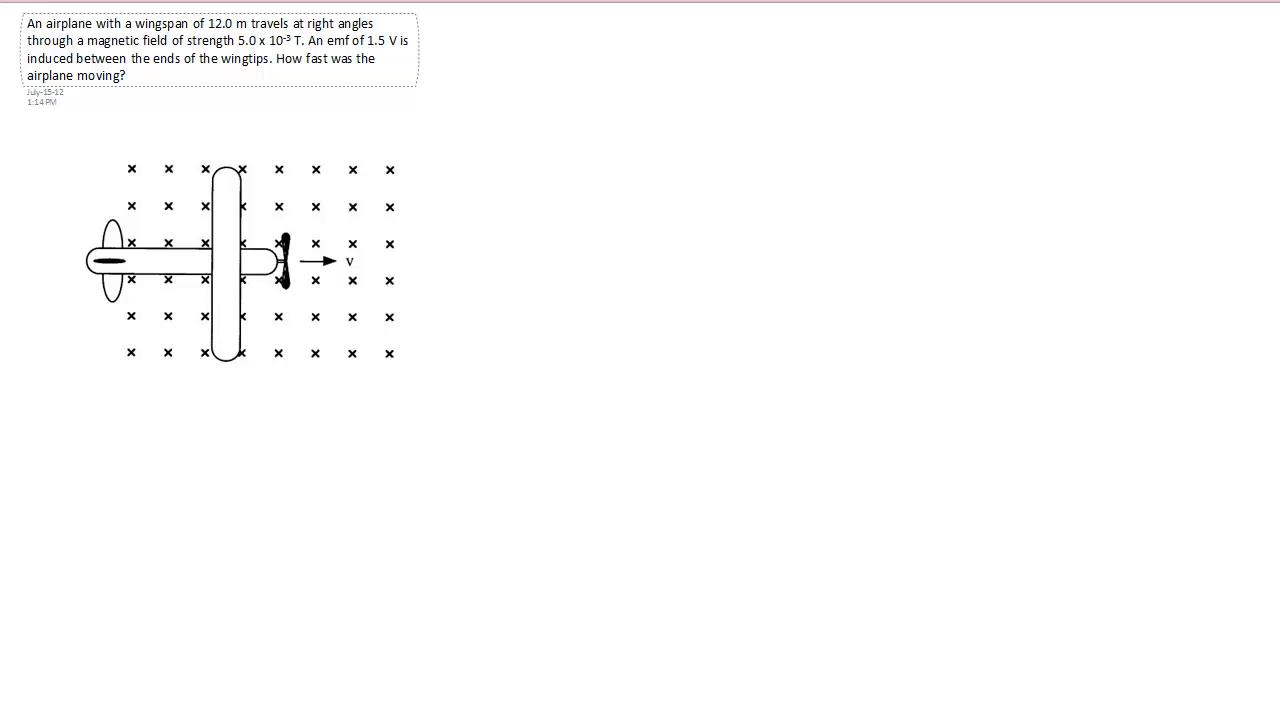
mouse_move(1128, 198)
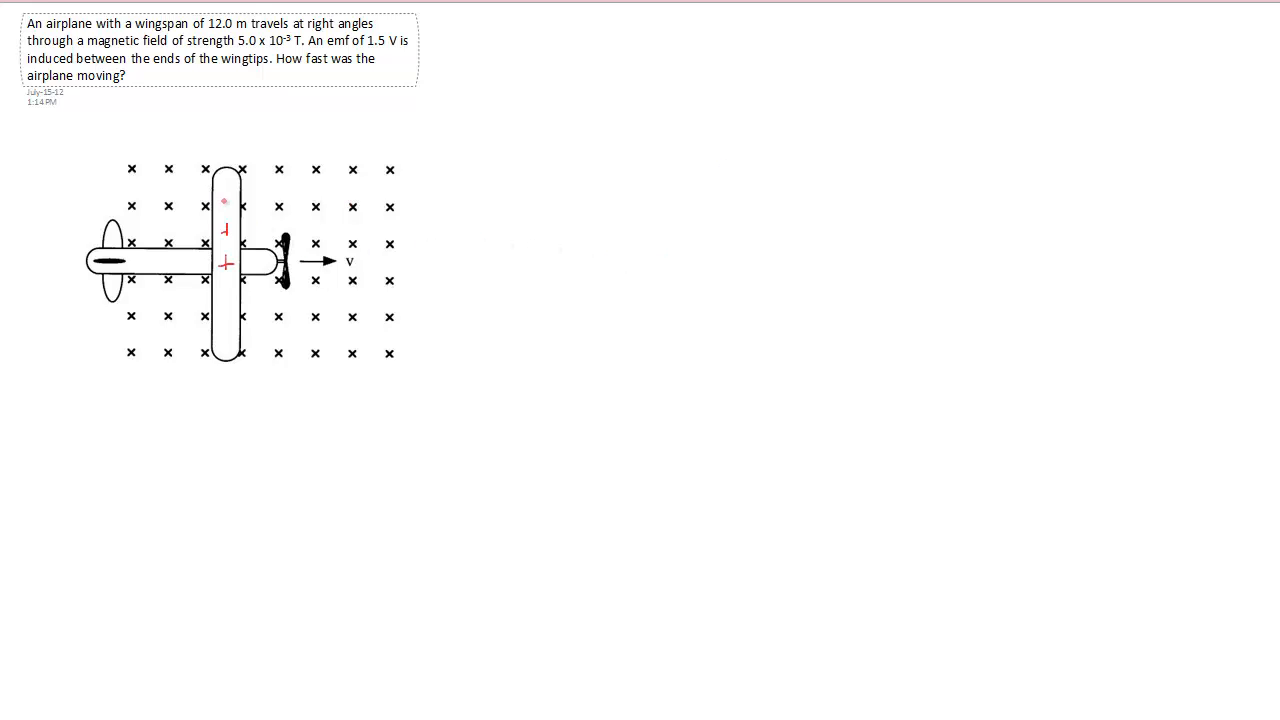
Step: Ink red charge marks on the upper wing and an upward arrow along it
drag(228, 200, 222, 218)
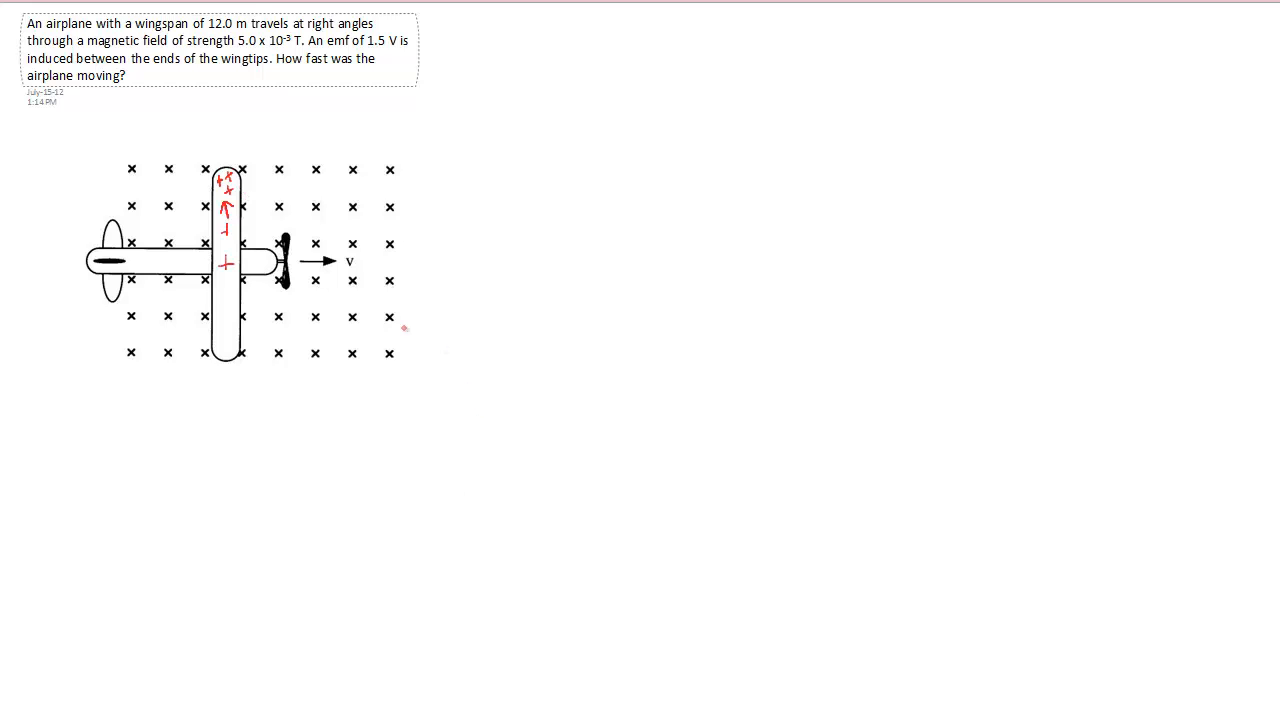
click(224, 348)
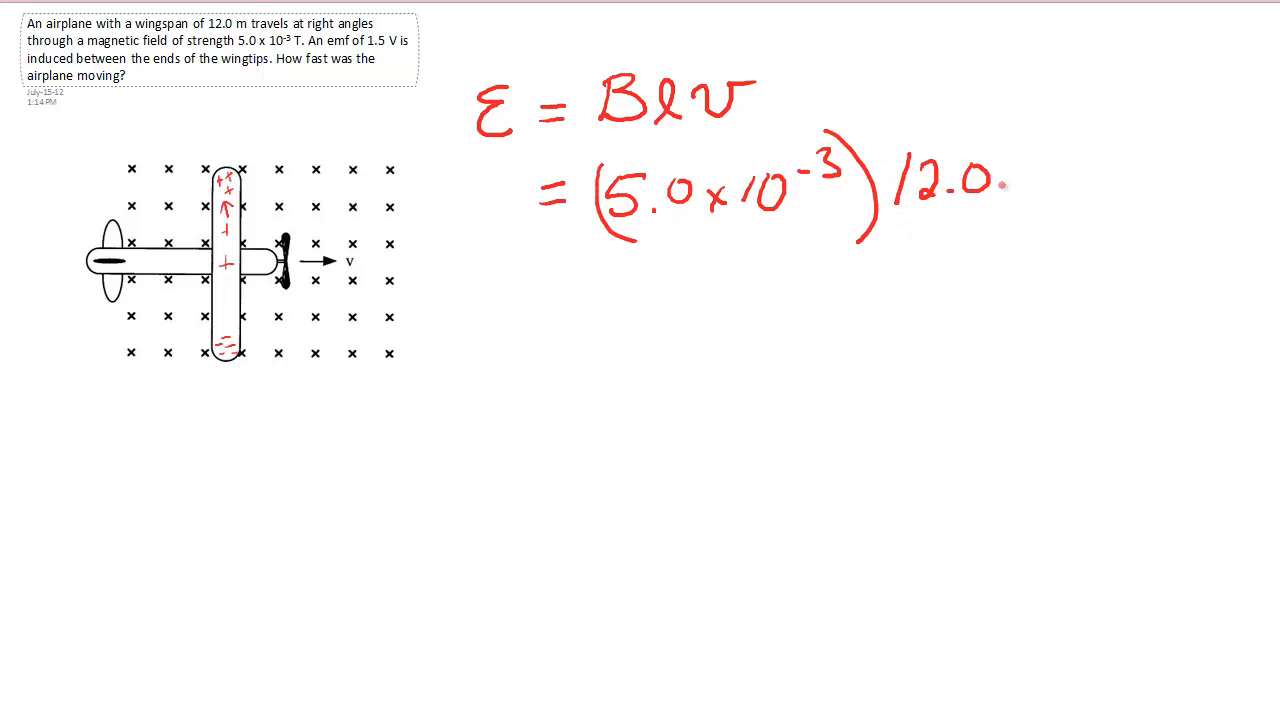
Step: Complete the substitution as (5.0×10⁻³)(12.0 m)v beside ε = Blv
text((12.0 m)
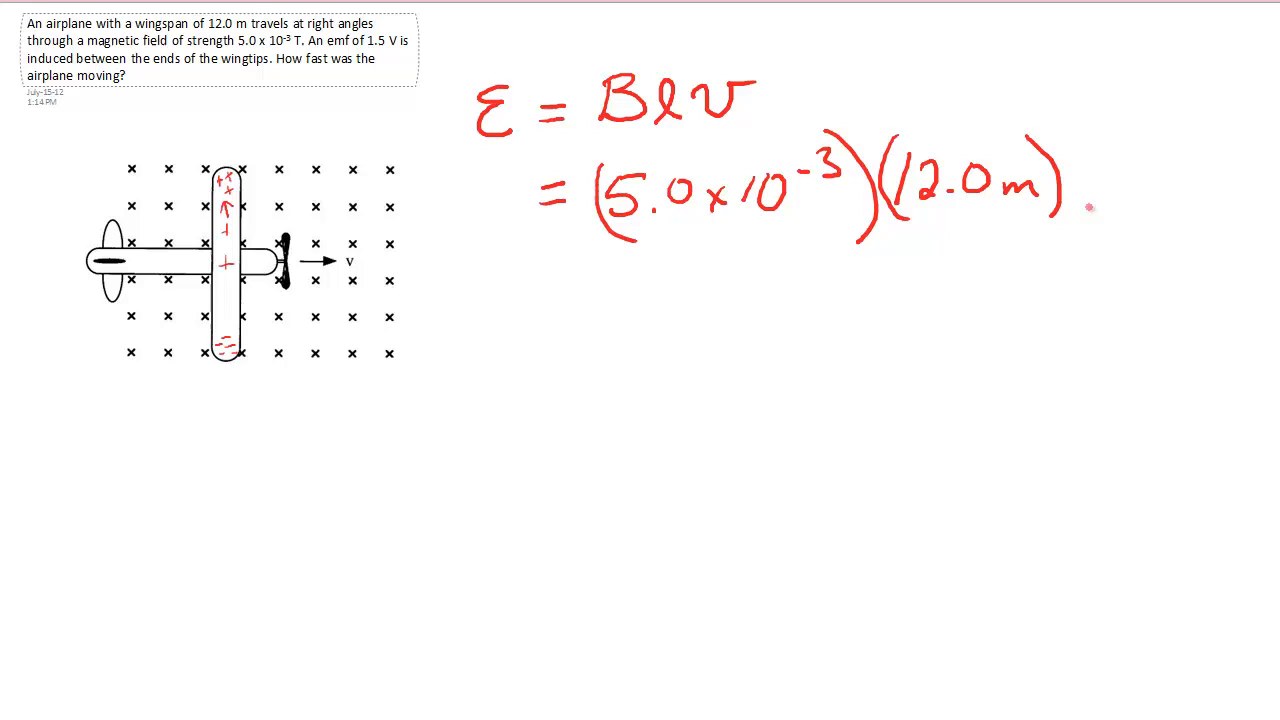
text(v)
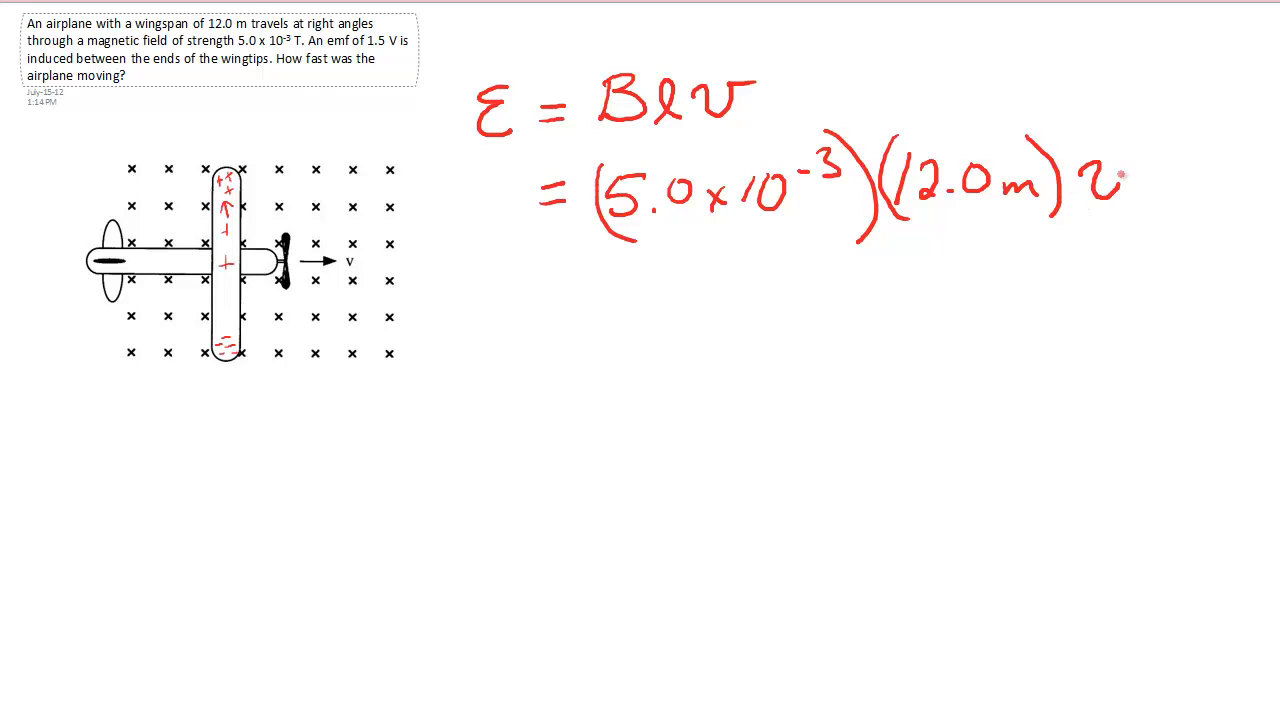